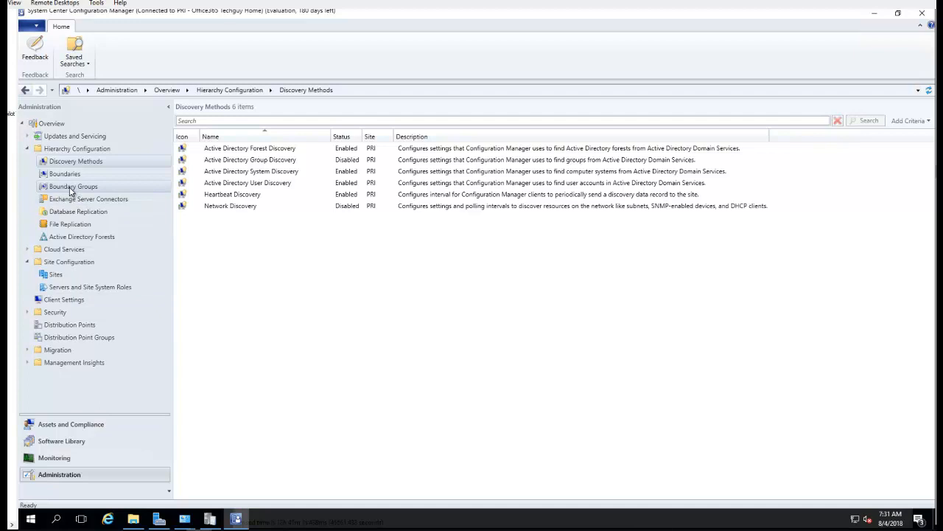
# In Discovery Methods, bring up the context menu for Active Directory System Discovery.
pyautogui.click(236, 194)
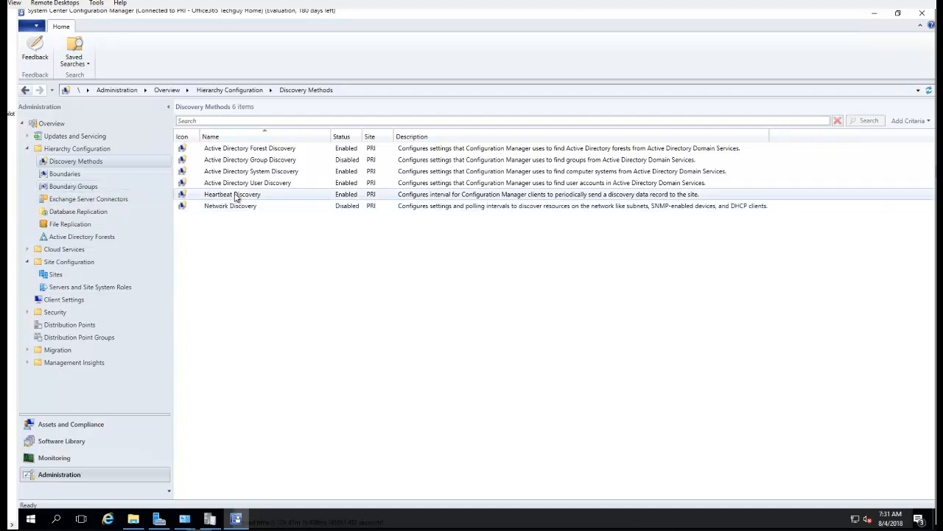
pyautogui.rightClick(250, 171)
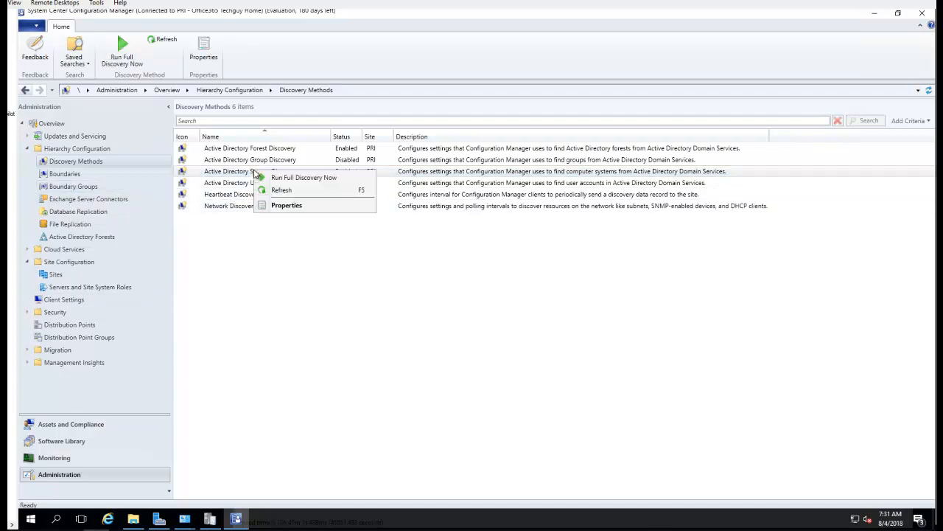
# Open Active Directory System Discovery properties and review its Polling Schedule and Active Directory Attributes.
pyautogui.click(286, 205)
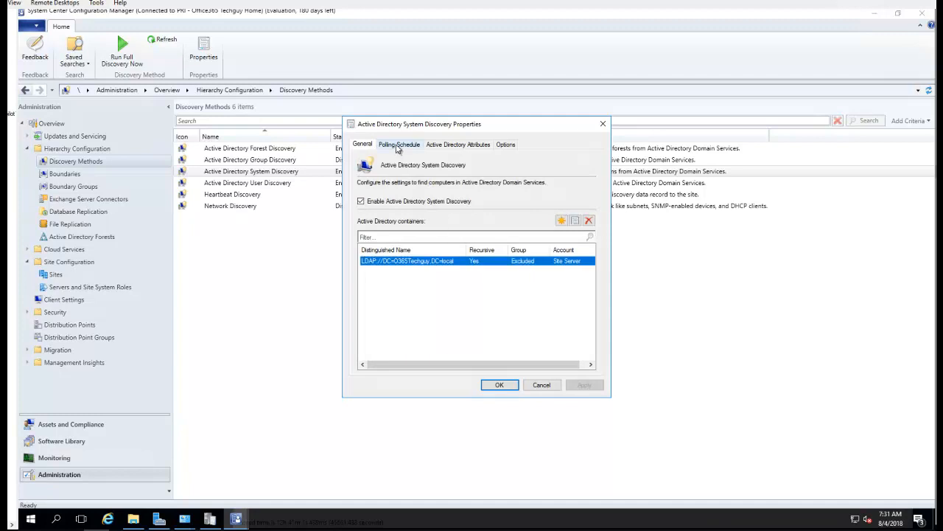
pyautogui.click(399, 144)
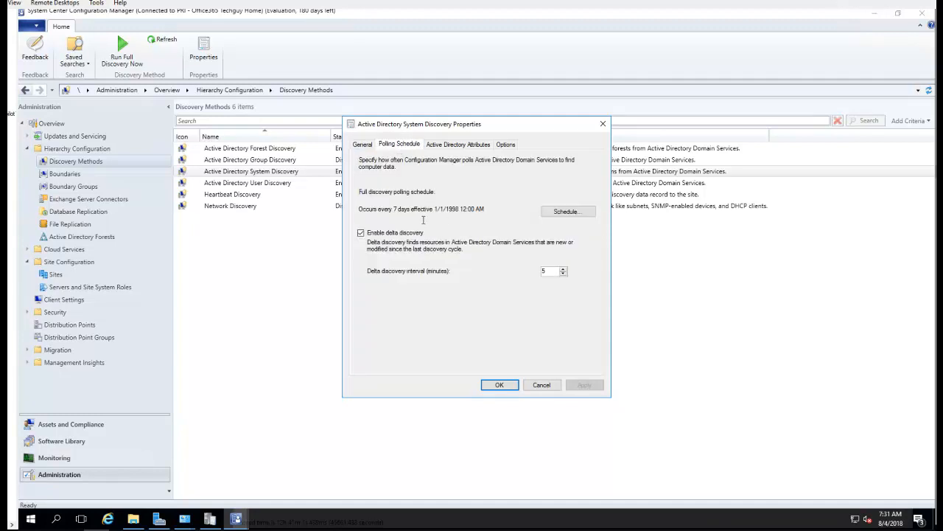
pyautogui.moveTo(398, 288)
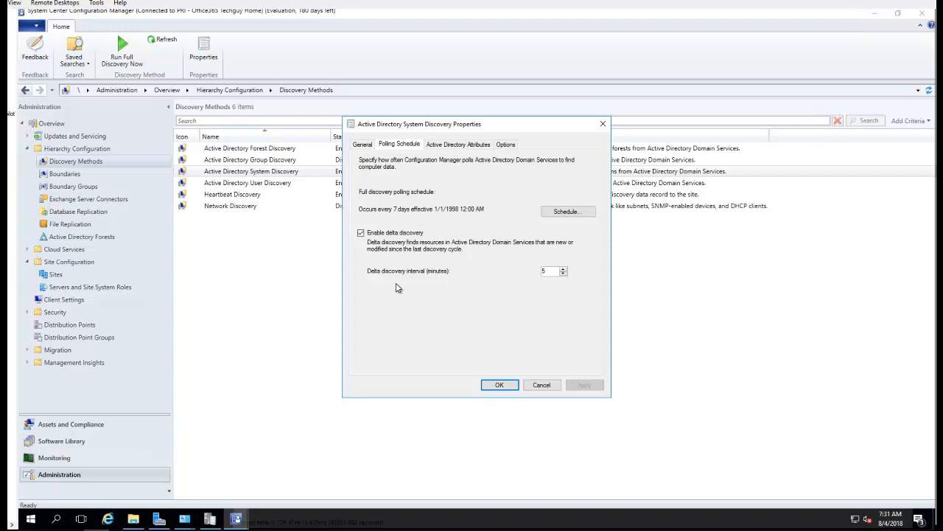
pyautogui.moveTo(410, 252)
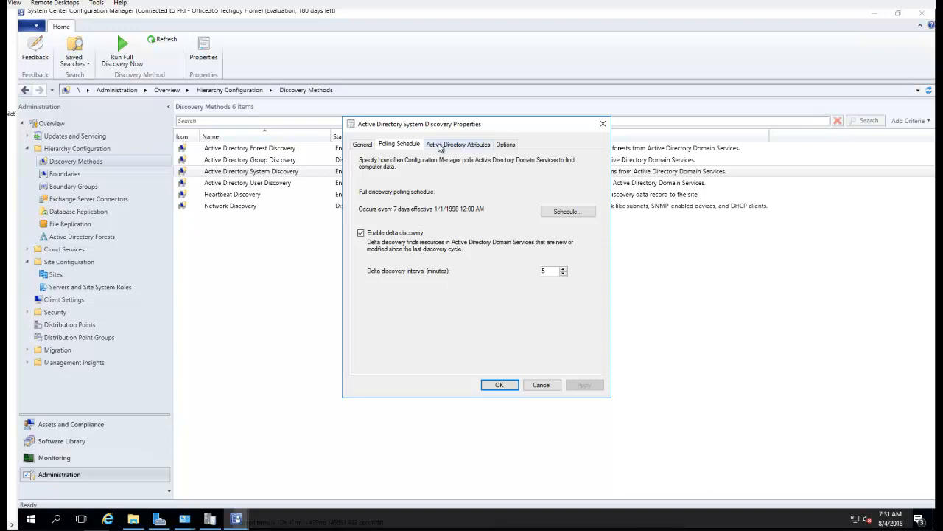
pyautogui.click(457, 144)
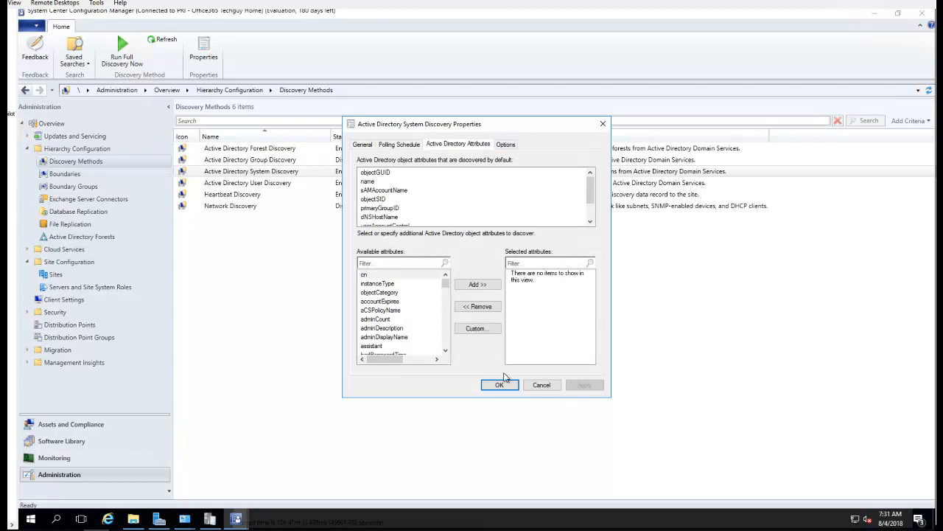
# Close the discovery properties and browse Sites and Servers and Site System Roles.
pyautogui.click(499, 385)
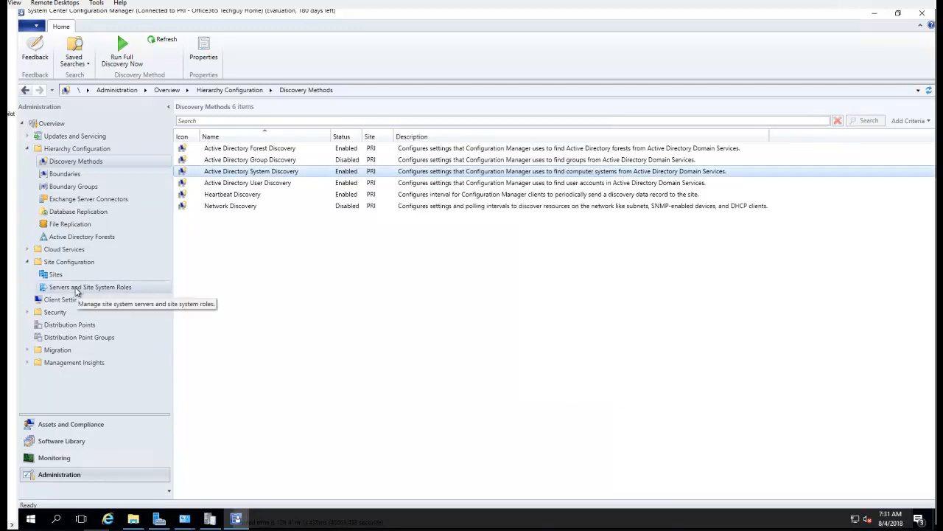
pyautogui.click(56, 274)
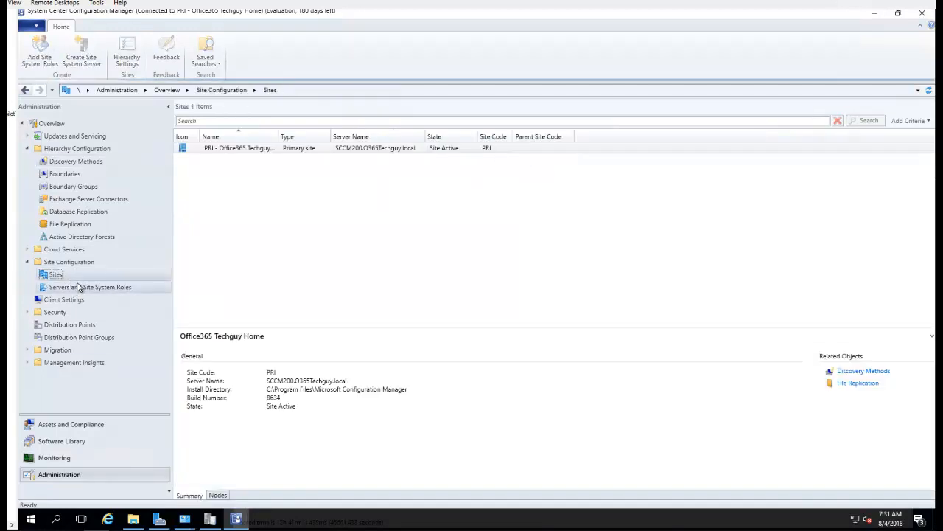
pyautogui.click(90, 286)
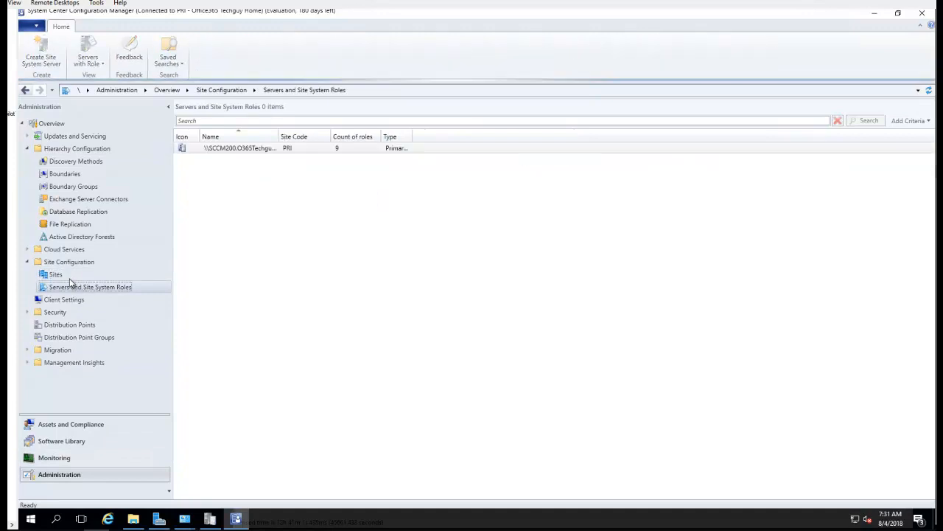
pyautogui.click(56, 273)
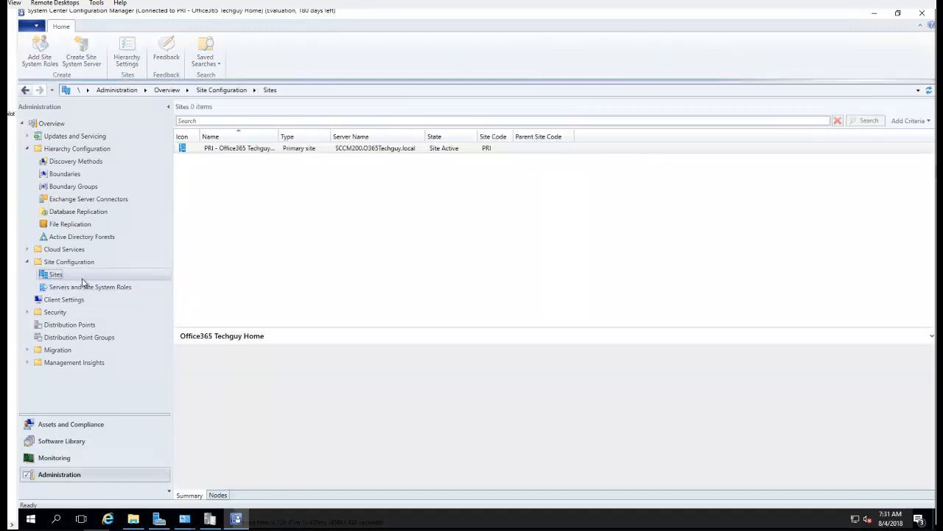
# Revisit the site server's nine system roles and return to the Sites list.
pyautogui.click(239, 148)
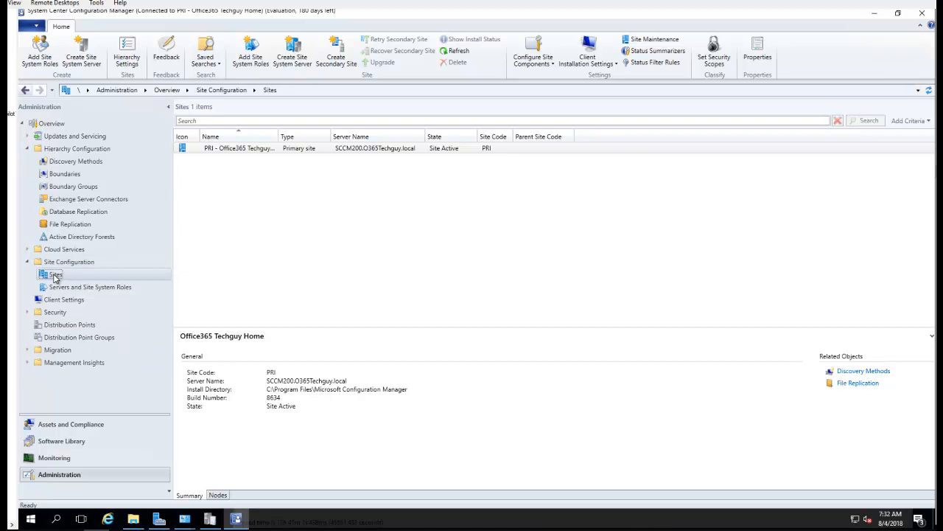
pyautogui.moveTo(110, 271)
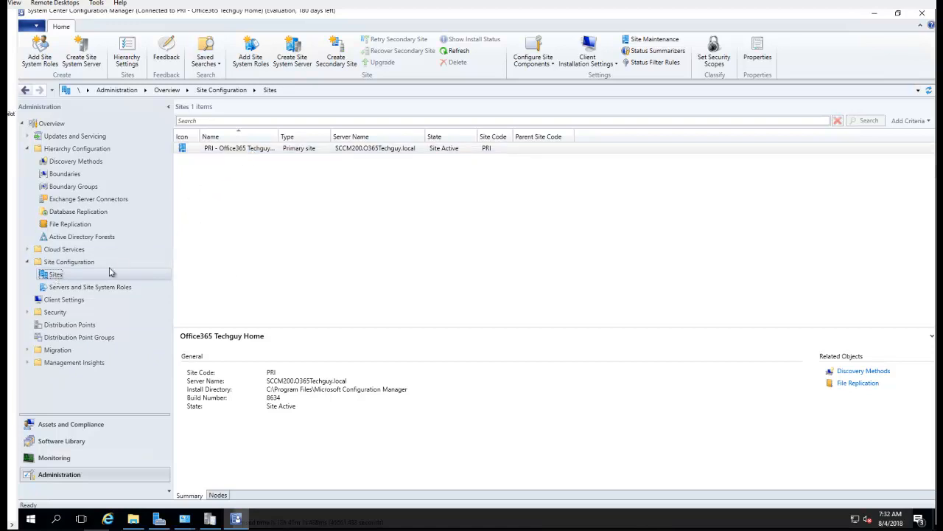
pyautogui.rightClick(55, 274)
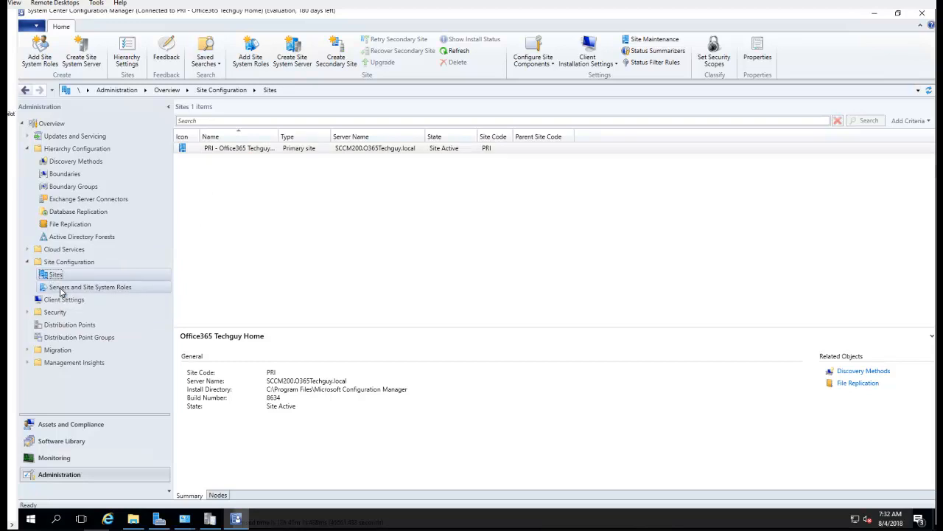
pyautogui.click(90, 287)
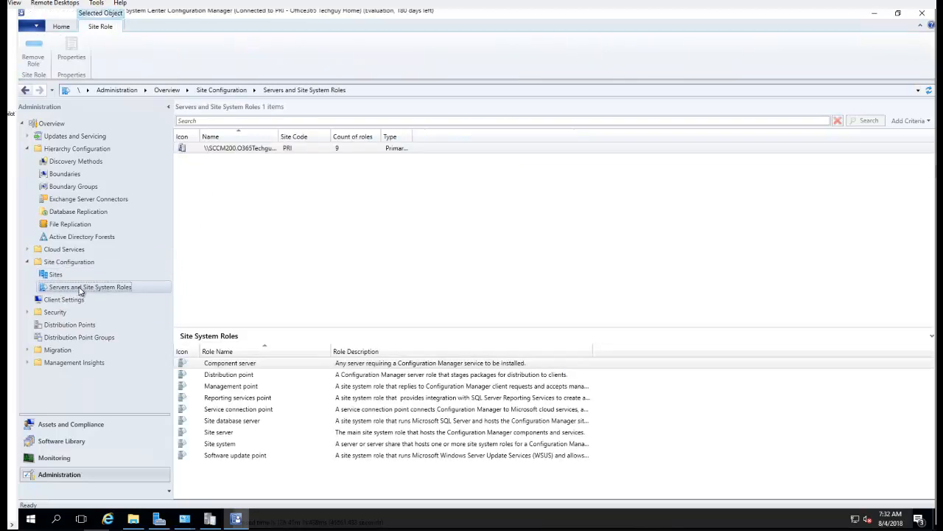
pyautogui.click(55, 274)
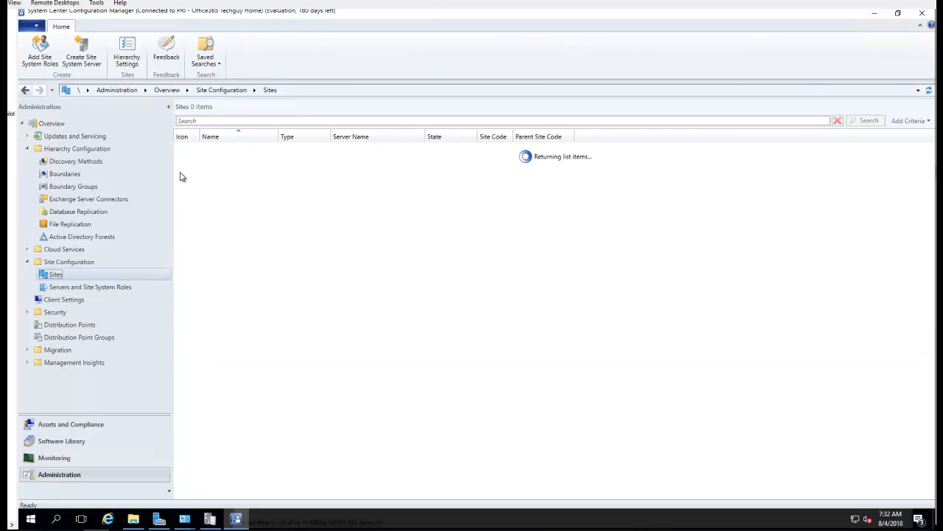
# Open Client Push Installation properties from the PRI site's Client Installation Settings menu.
pyautogui.rightClick(183, 148)
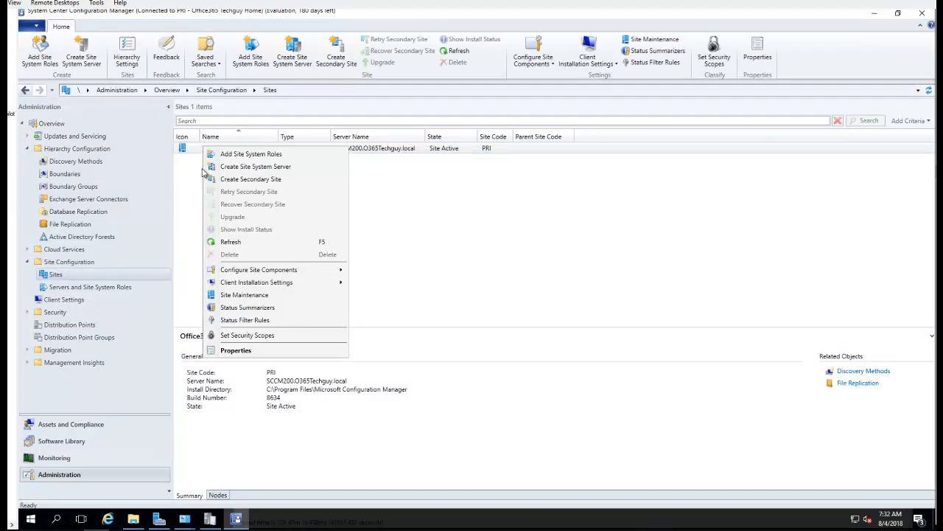
pyautogui.moveTo(86, 275)
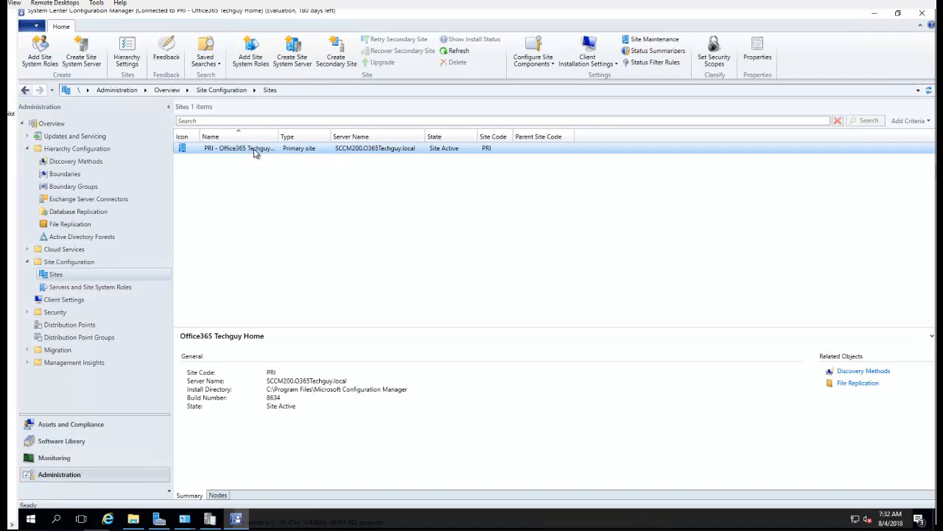
pyautogui.moveTo(279, 136)
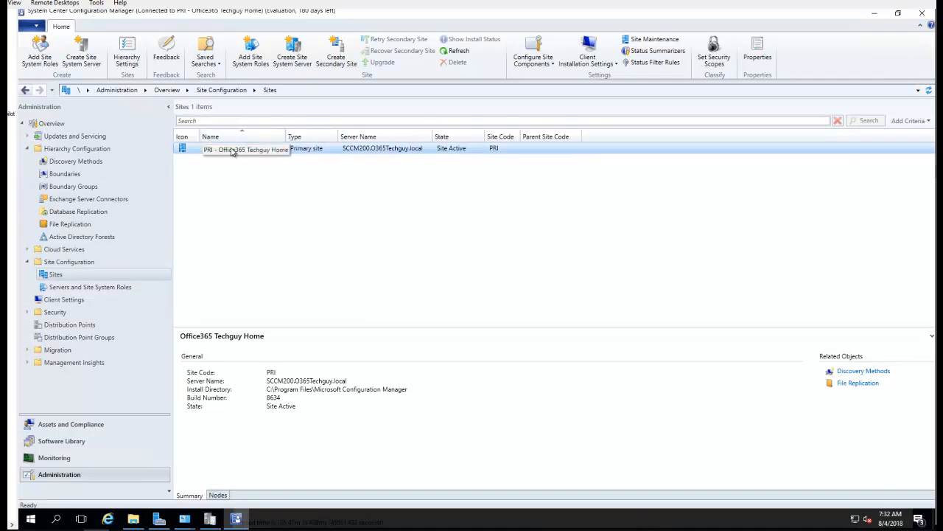
pyautogui.rightClick(246, 148)
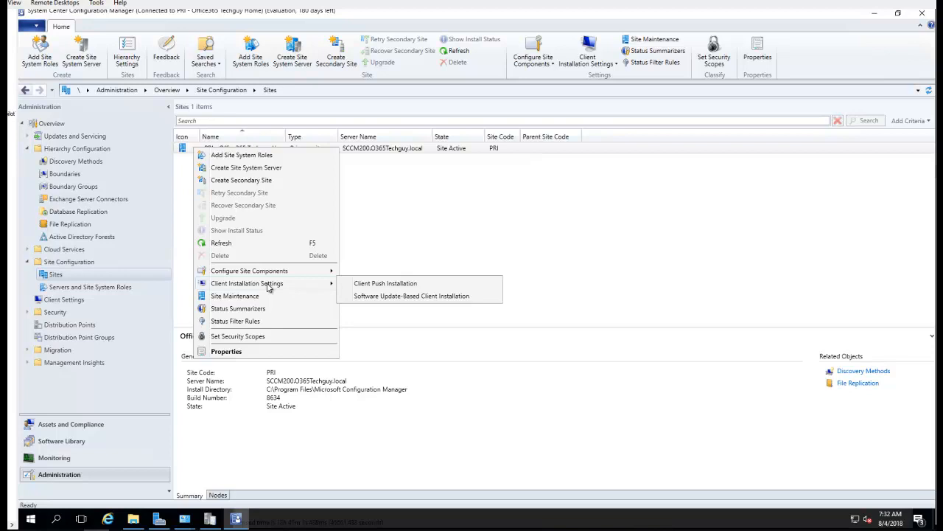
pyautogui.moveTo(385, 283)
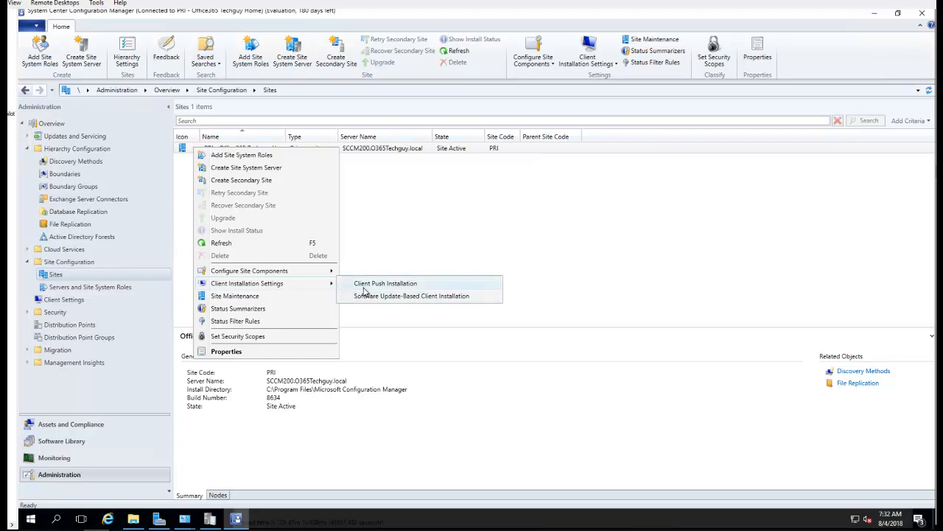
pyautogui.moveTo(391, 286)
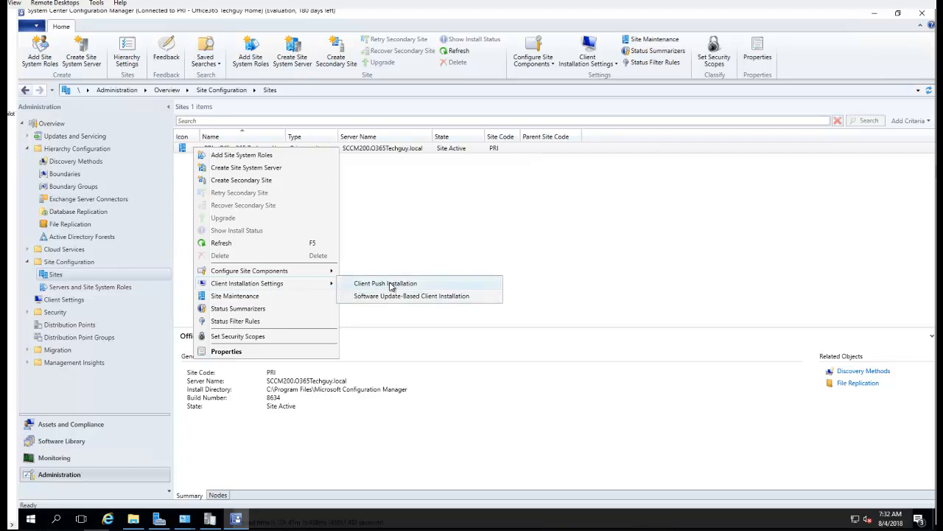
pyautogui.click(384, 283)
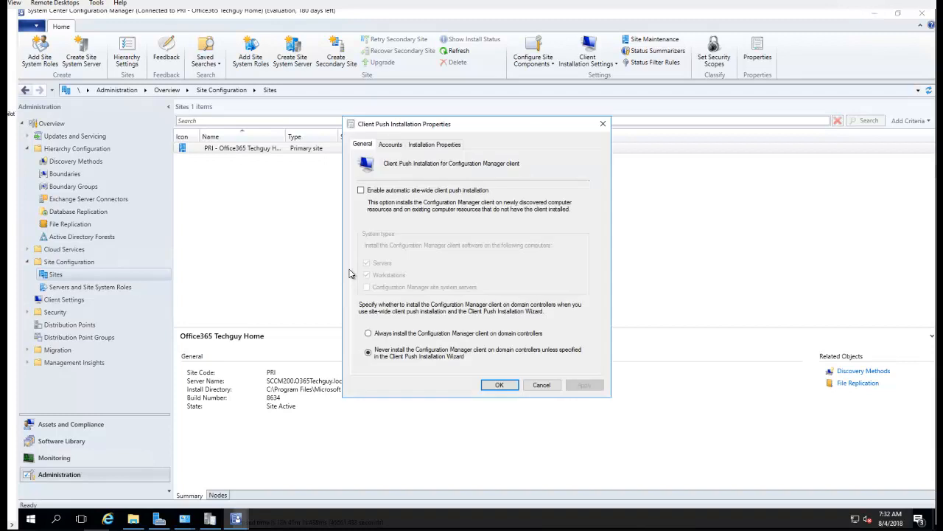
# Enable site-wide push, include site system servers, and always install on domain controllers.
pyautogui.click(361, 190)
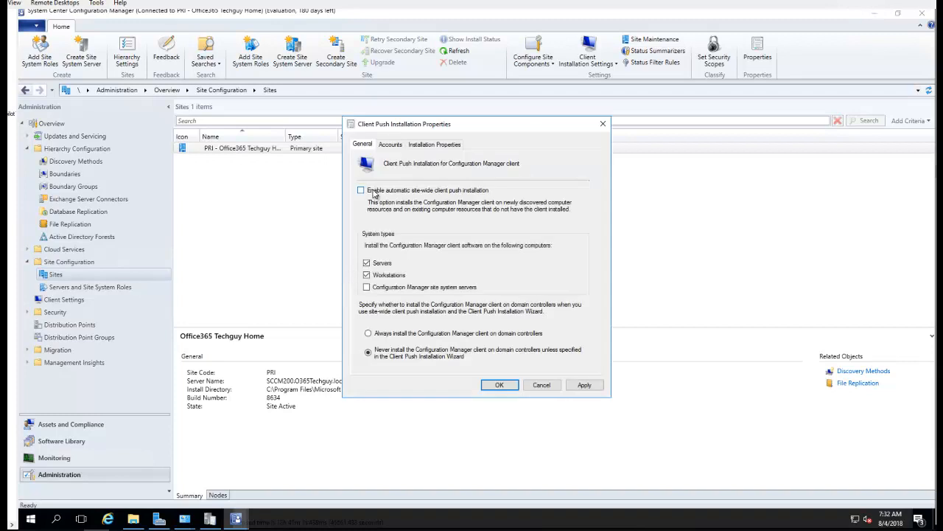
pyautogui.click(361, 189)
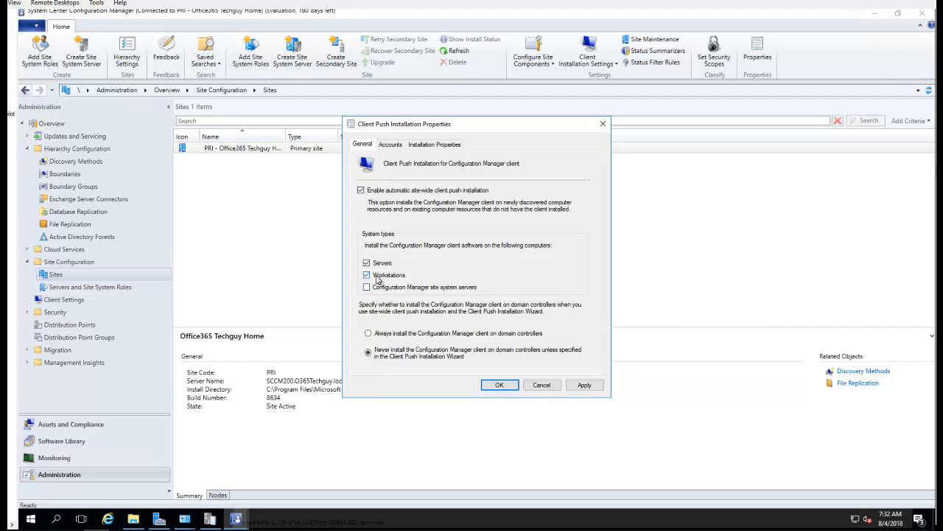
pyautogui.moveTo(376, 277)
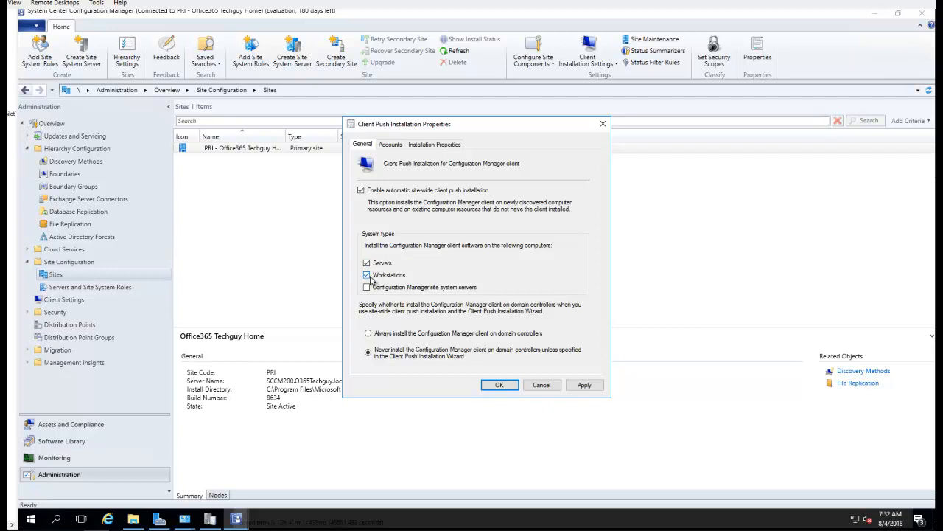
pyautogui.click(367, 274)
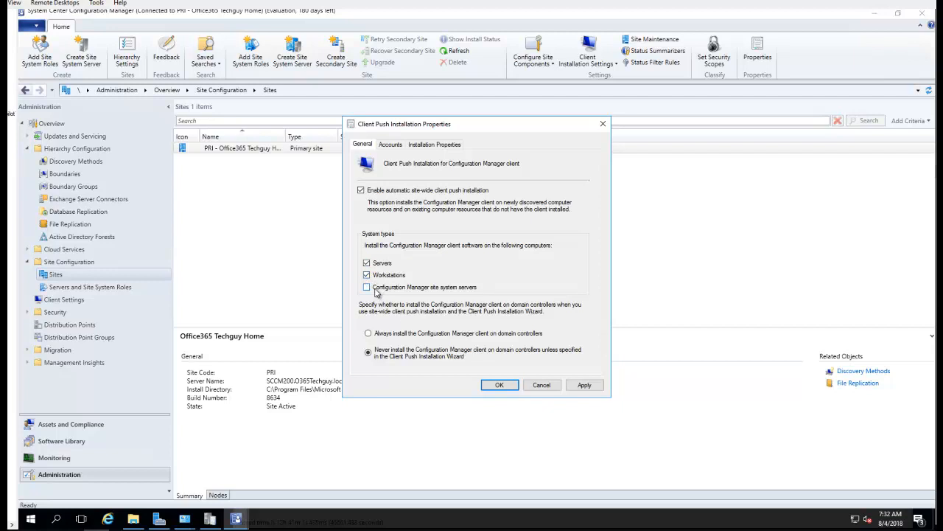
pyautogui.click(367, 286)
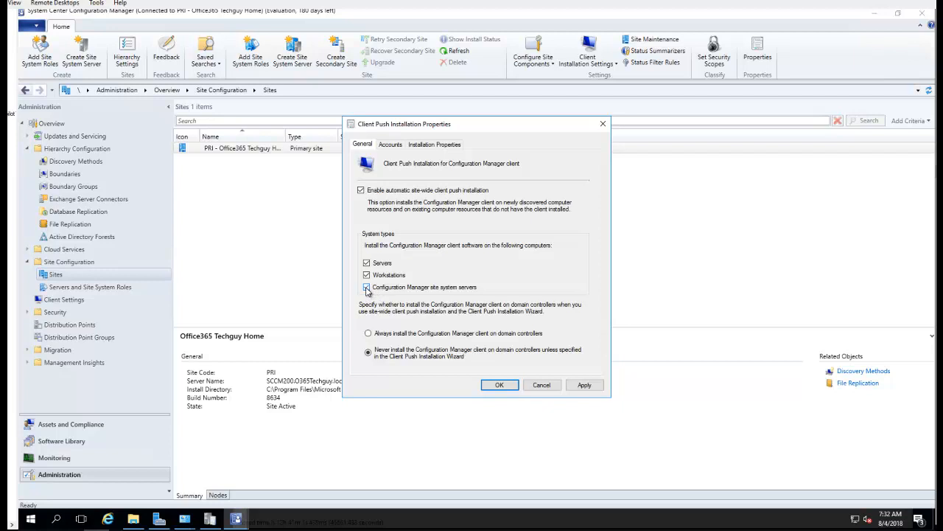
pyautogui.click(367, 286)
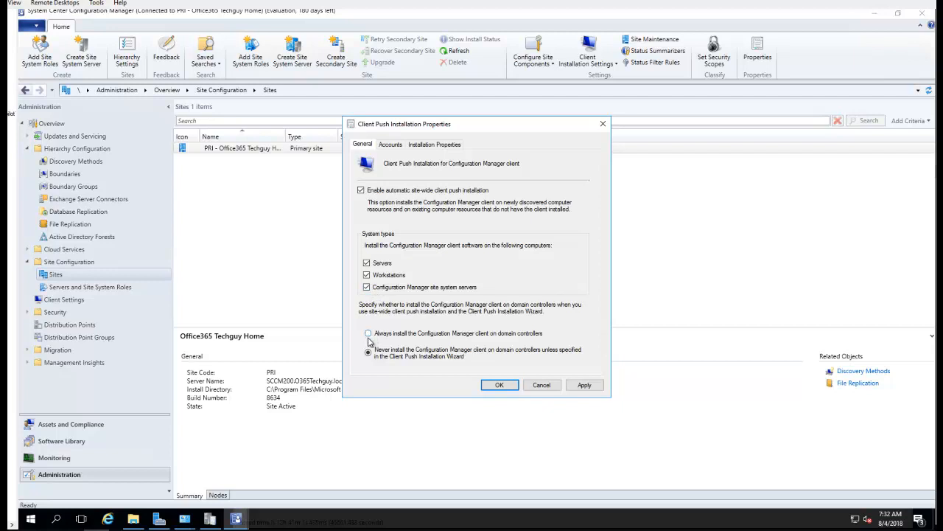
pyautogui.moveTo(403, 346)
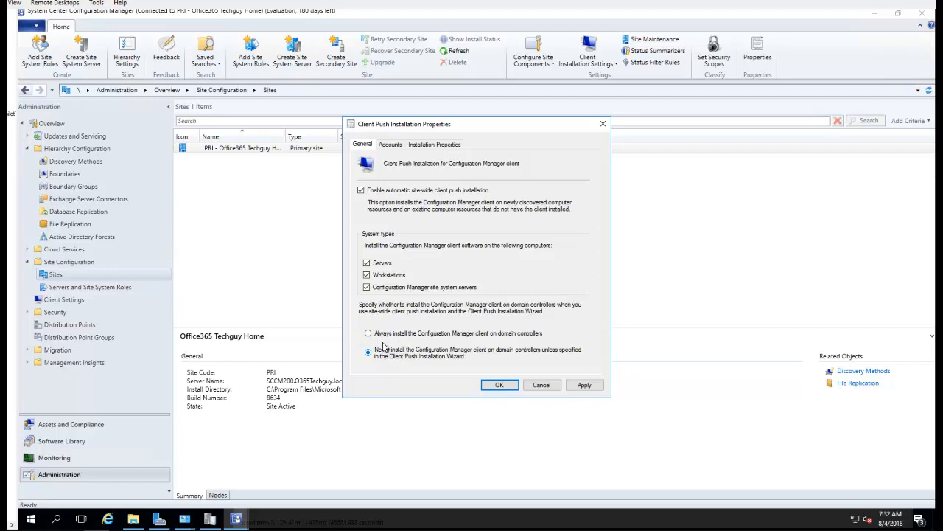
pyautogui.click(368, 333)
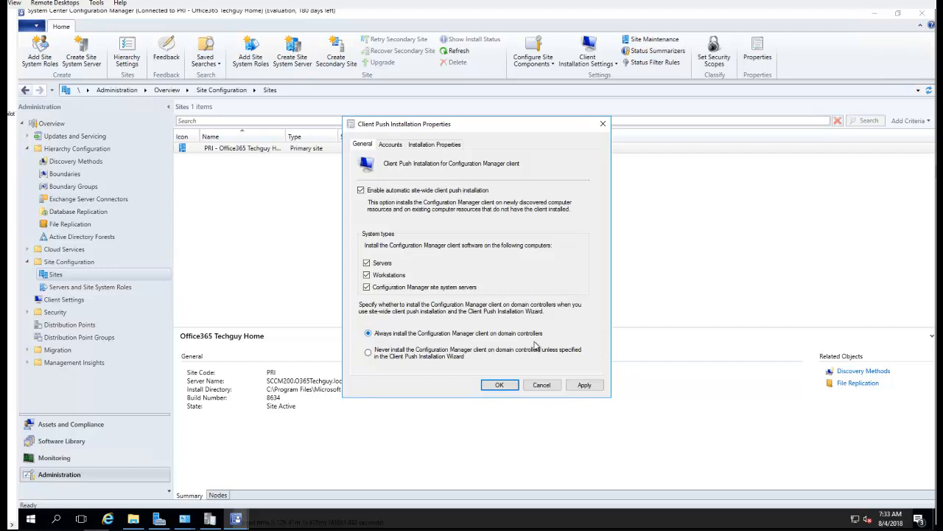
# Add the existing O365TECHGUY\SCCMService account as the client push installation account.
pyautogui.click(390, 144)
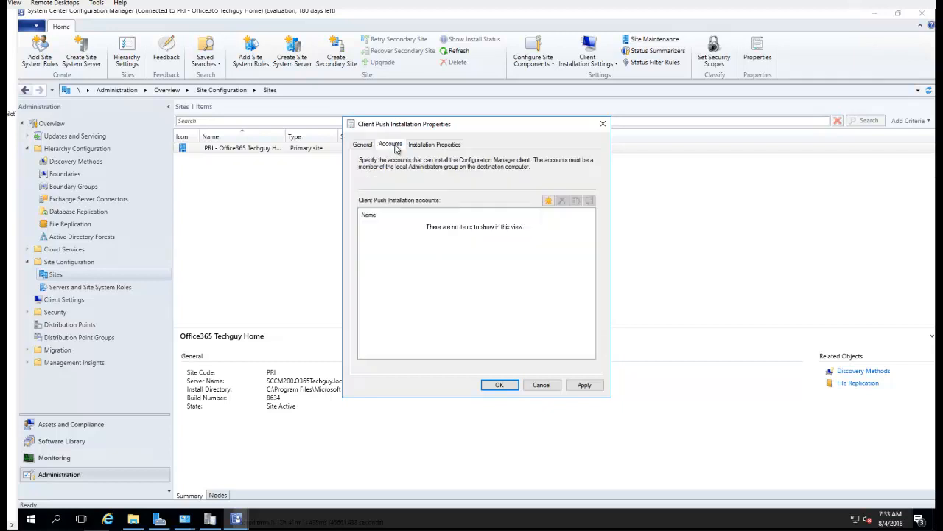
pyautogui.moveTo(507, 236)
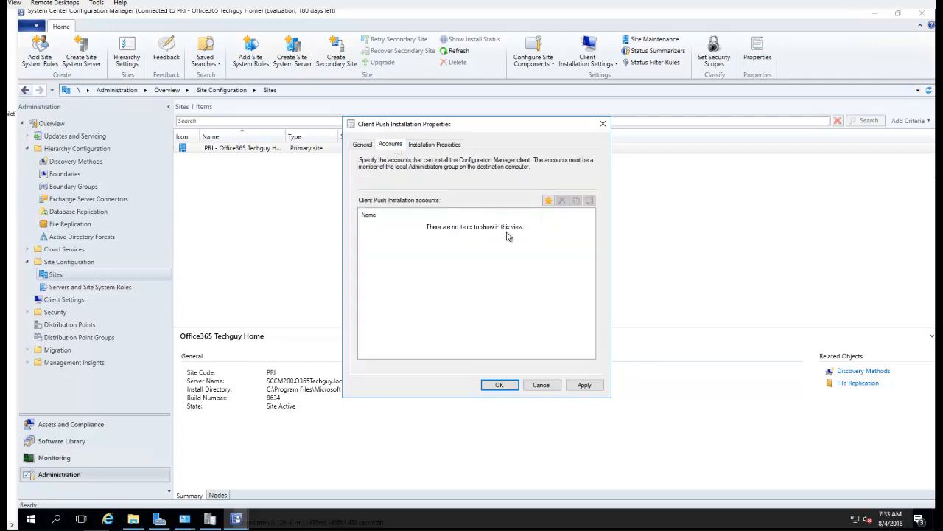
pyautogui.moveTo(483, 235)
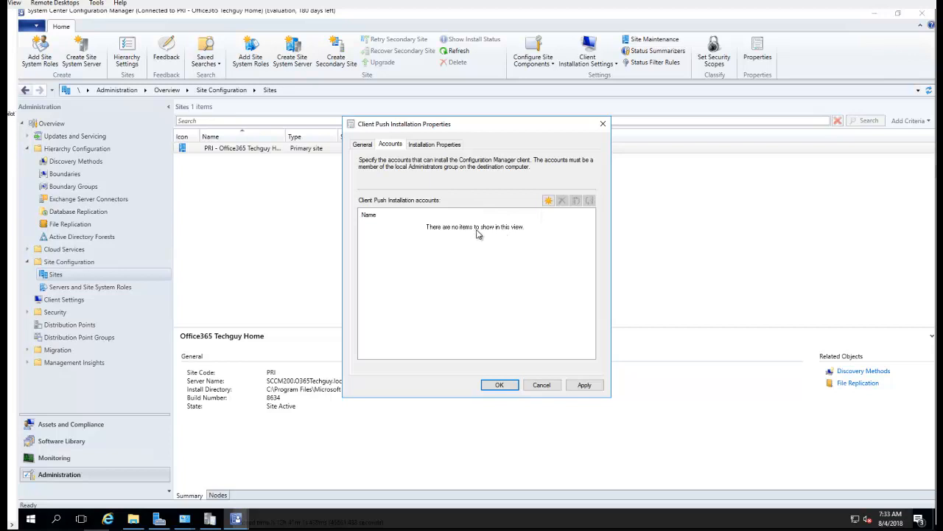
pyautogui.click(549, 200)
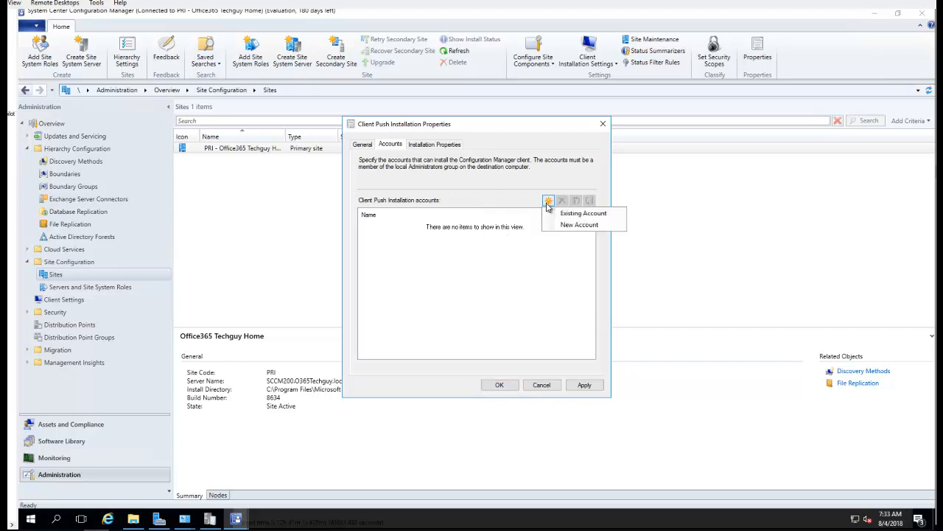
pyautogui.click(583, 213)
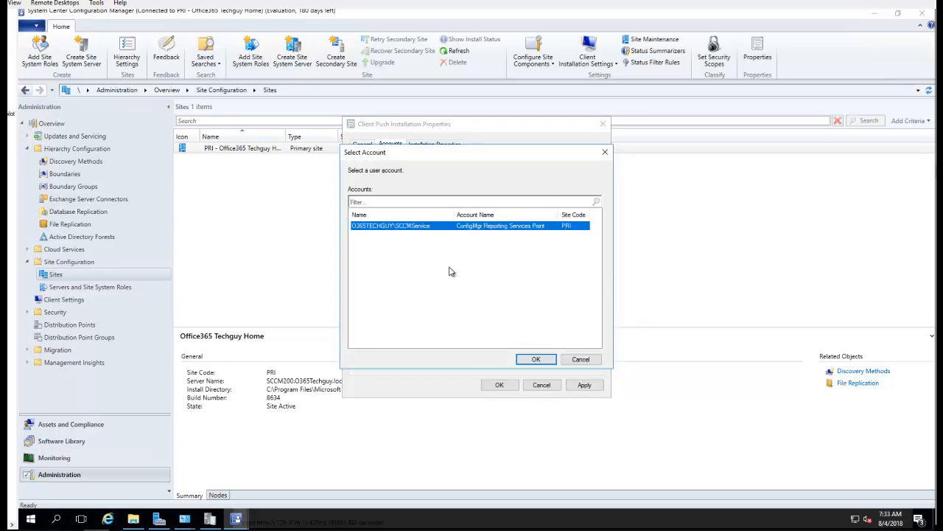
pyautogui.click(536, 358)
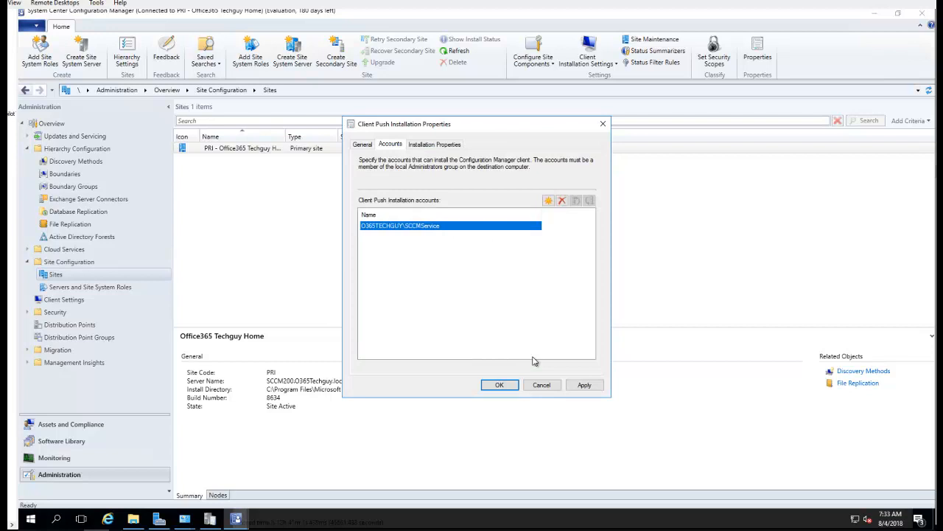
pyautogui.click(434, 144)
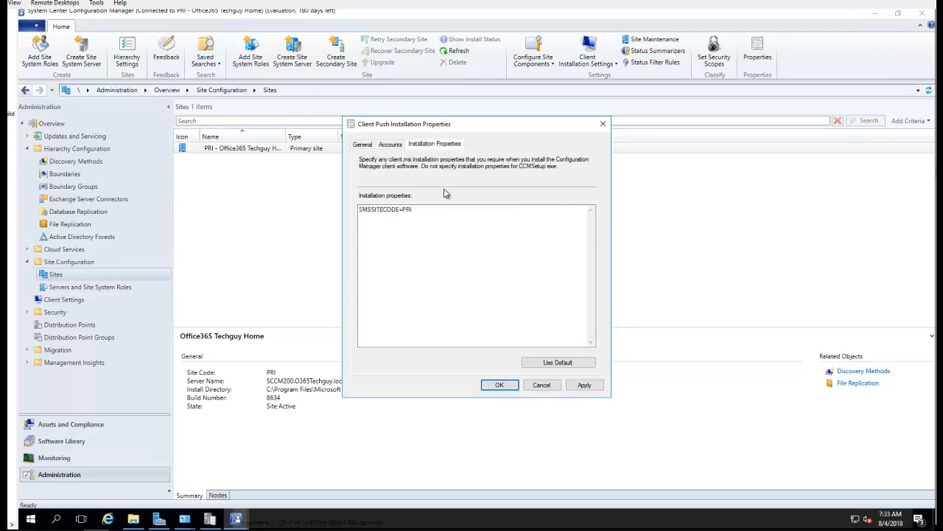
# Confirm the SMSSITECODE=PRI installation property and save the client push settings.
pyautogui.click(448, 209)
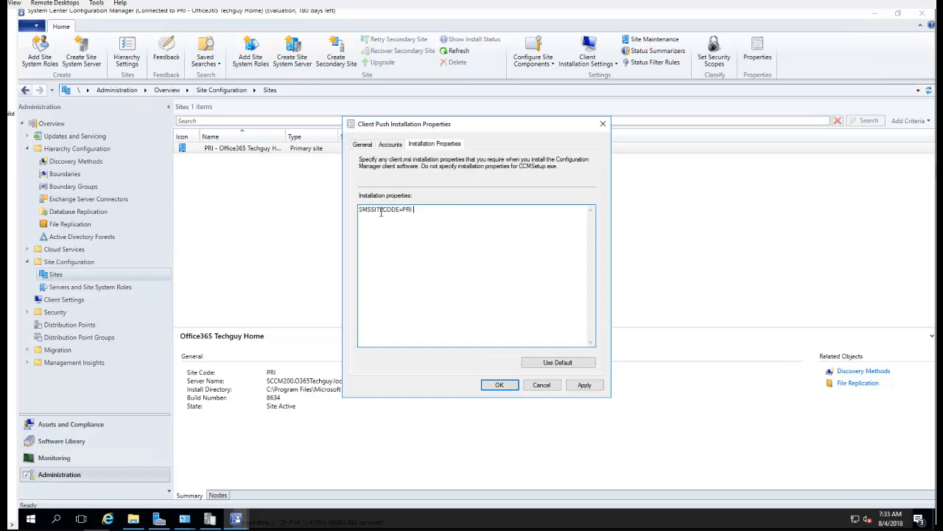
pyautogui.moveTo(425, 212)
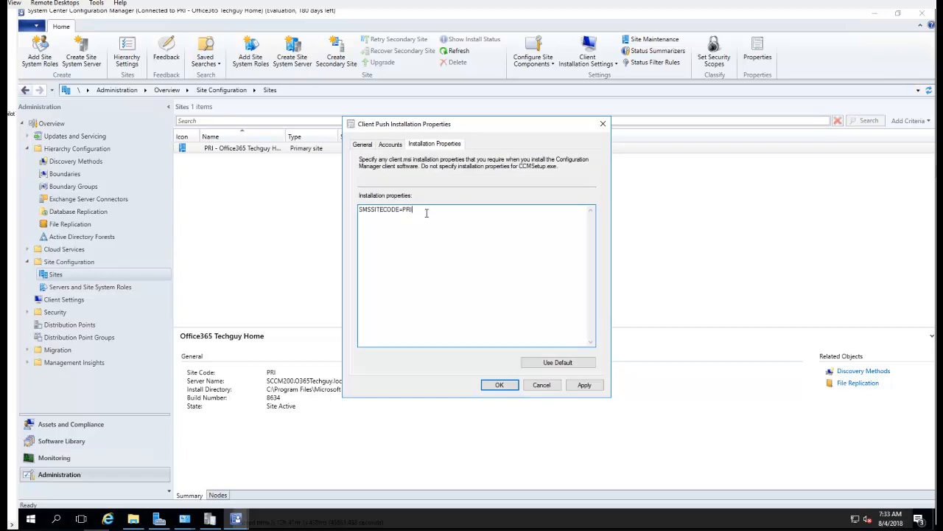
pyautogui.moveTo(473, 242)
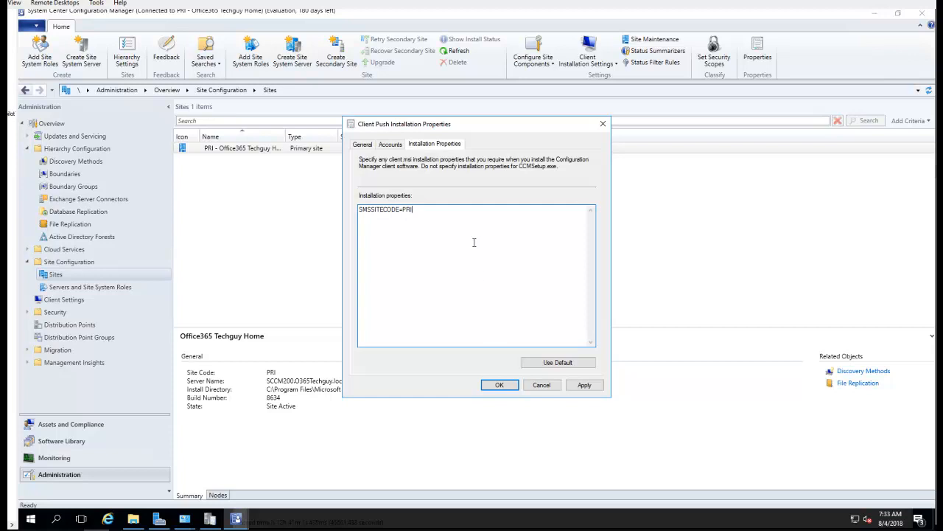
pyautogui.moveTo(446, 213)
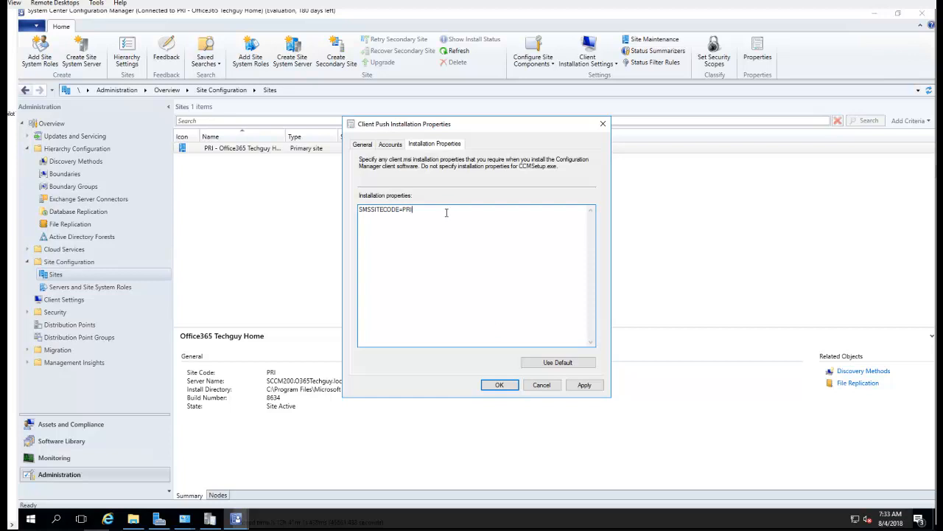
pyautogui.moveTo(475, 213)
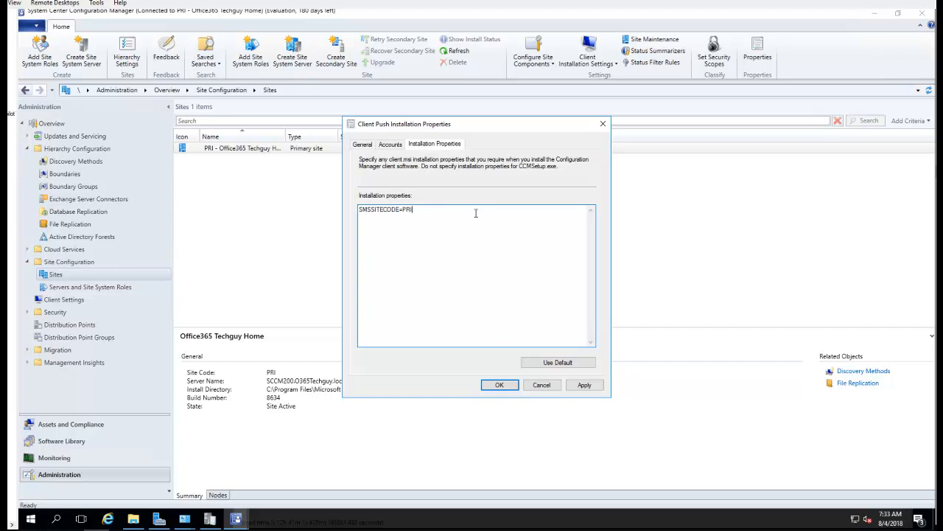
pyautogui.moveTo(431, 205)
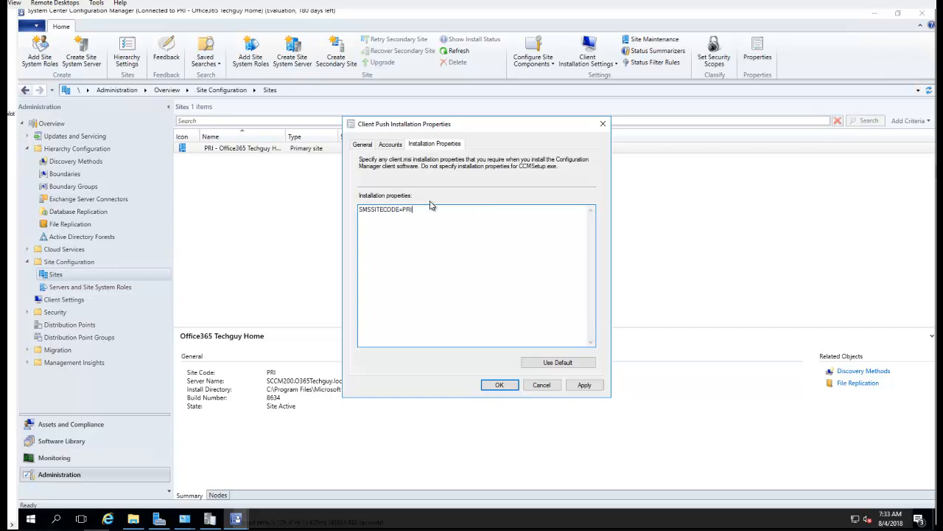
pyautogui.moveTo(451, 318)
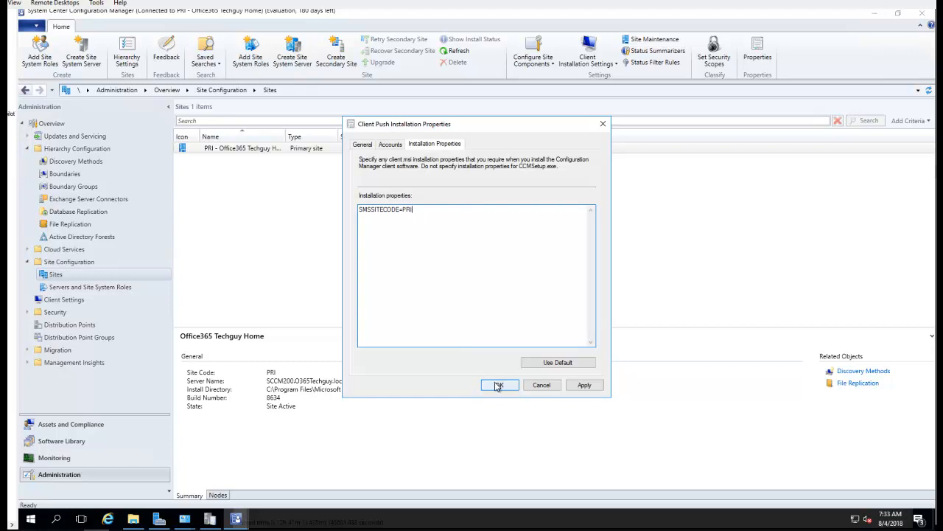
pyautogui.click(499, 385)
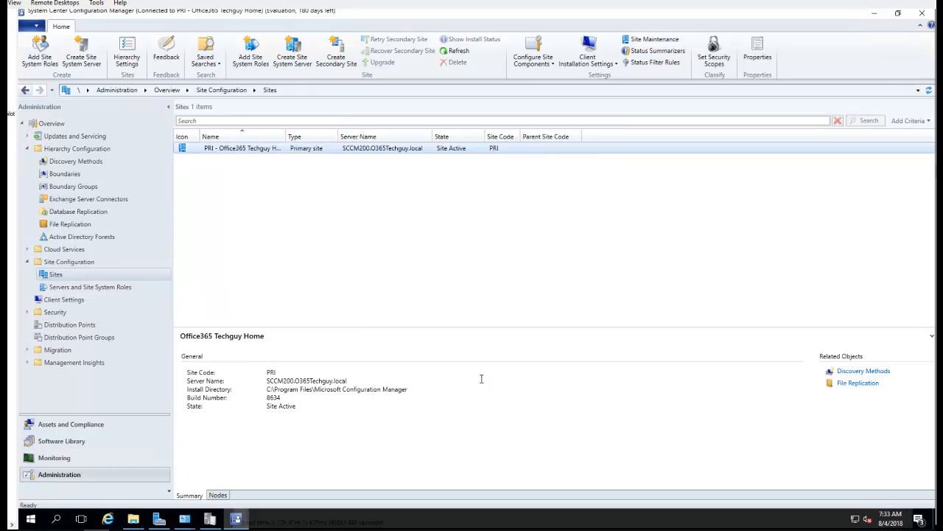
pyautogui.moveTo(70, 424)
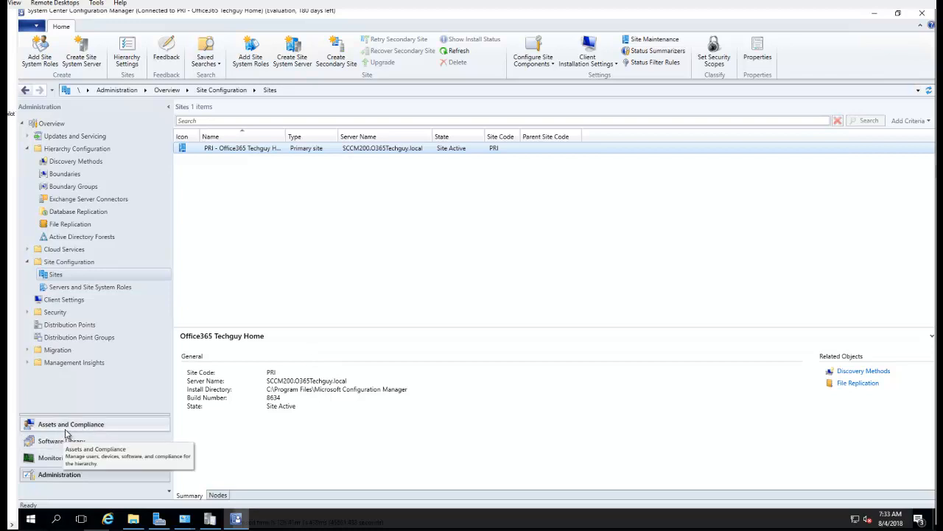
pyautogui.moveTo(74, 439)
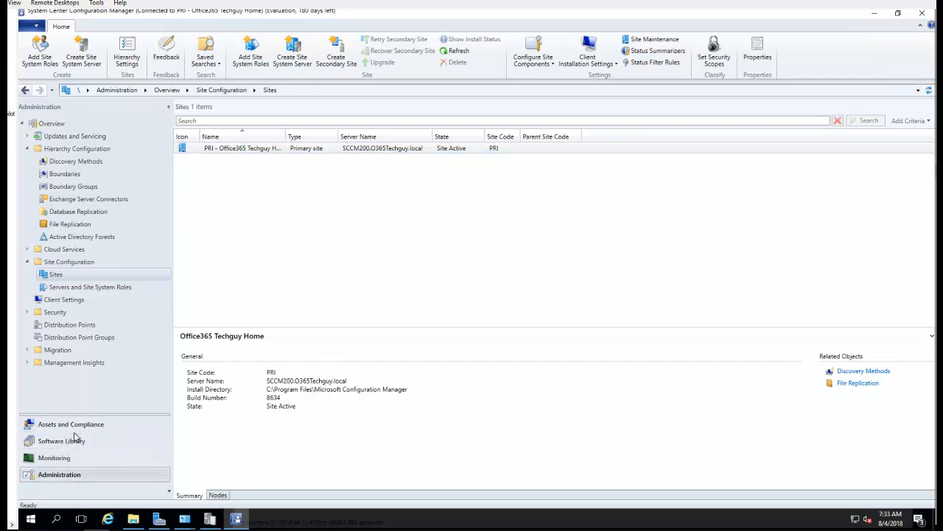
# In Assets and Compliance Devices, select SCCM200 and widen the Name column.
pyautogui.click(70, 423)
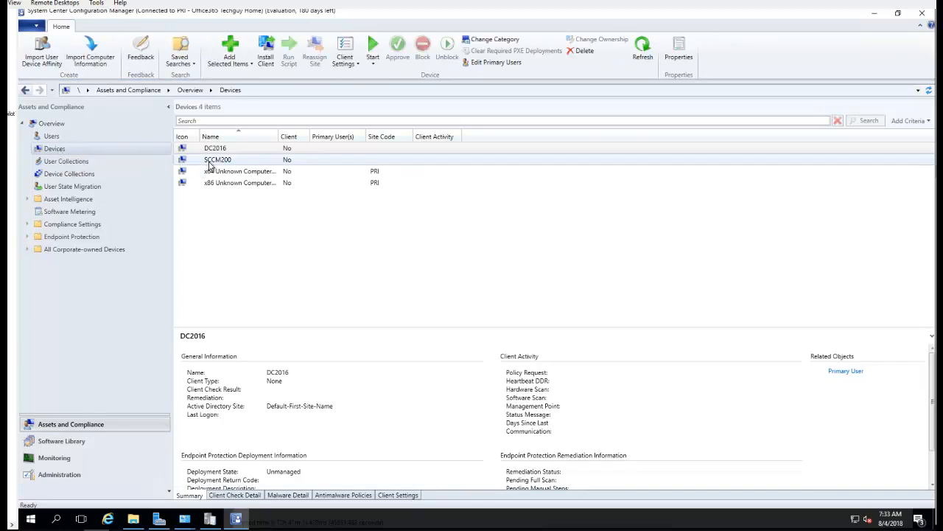
pyautogui.click(218, 159)
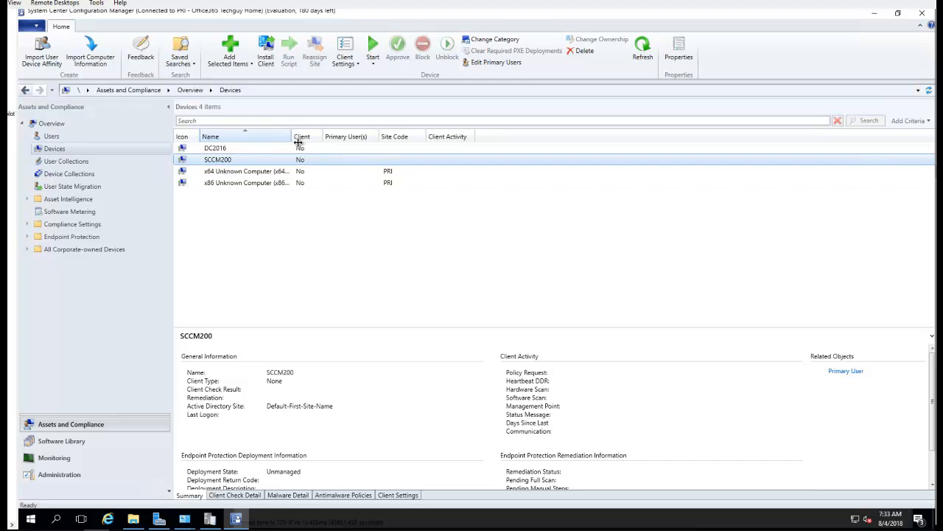
pyautogui.moveTo(287, 136); pyautogui.dragTo(346, 136)
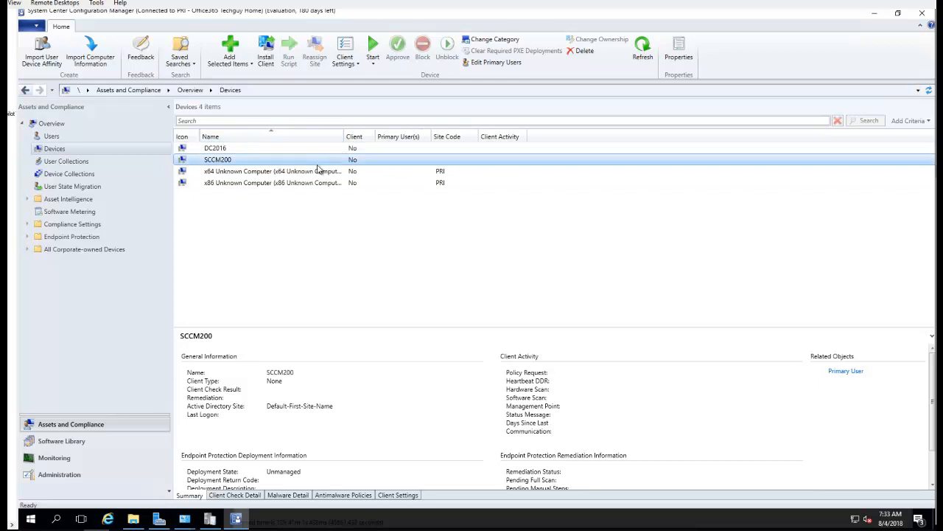
# Open the All Systems collection listing SCCM200 and two unknown computers.
pyautogui.click(69, 173)
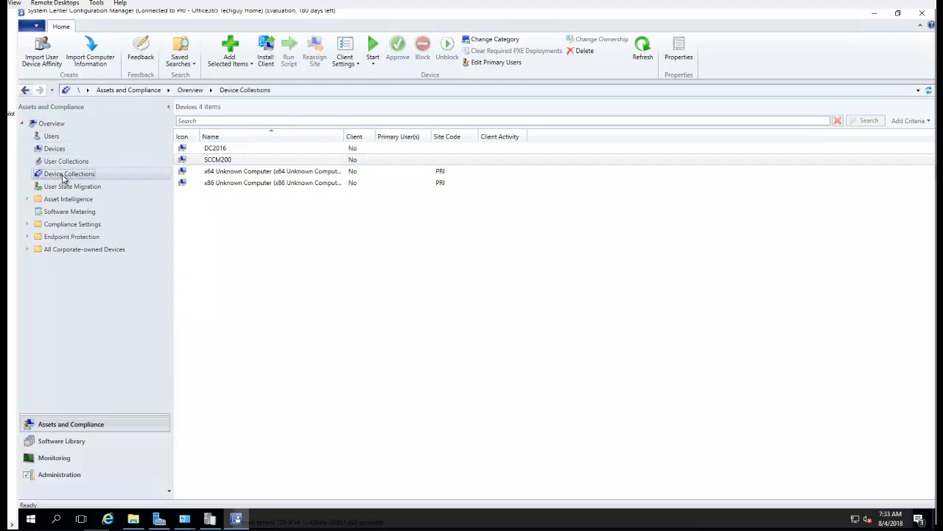
pyautogui.click(69, 173)
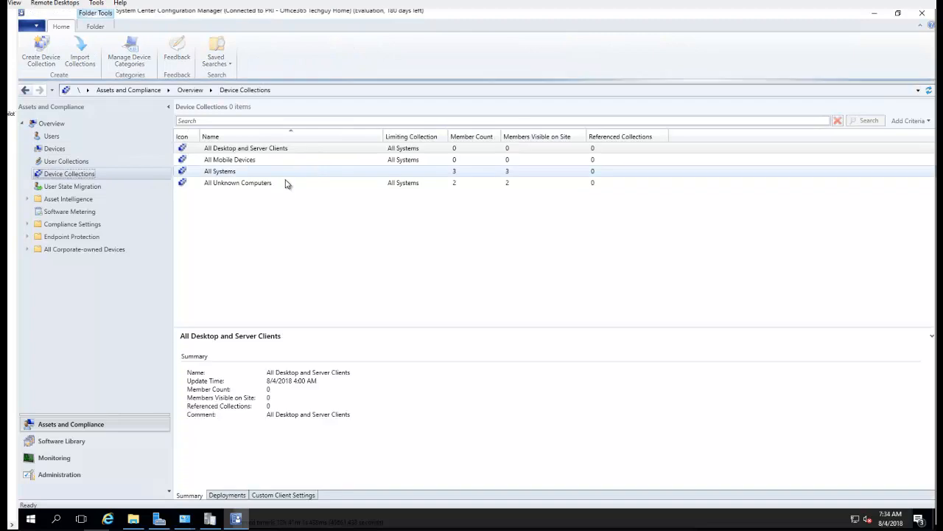
pyautogui.click(220, 171)
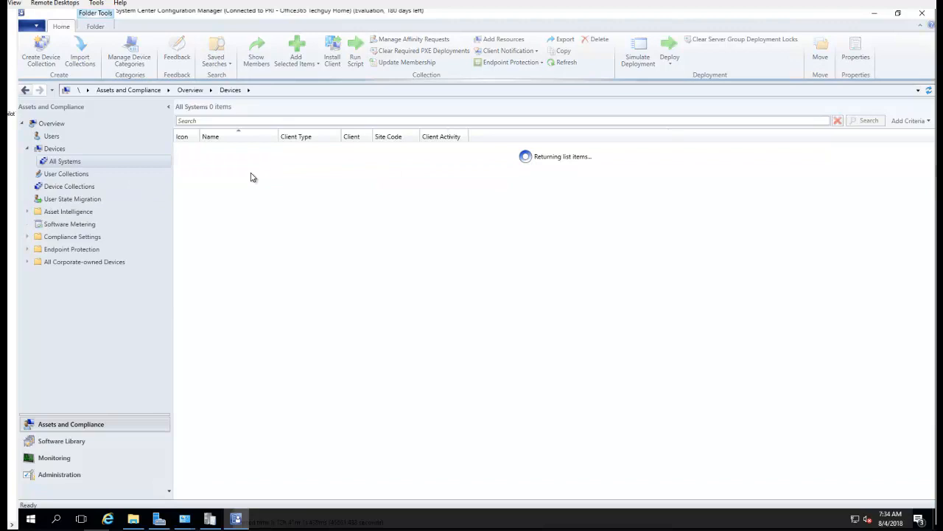
pyautogui.click(217, 147)
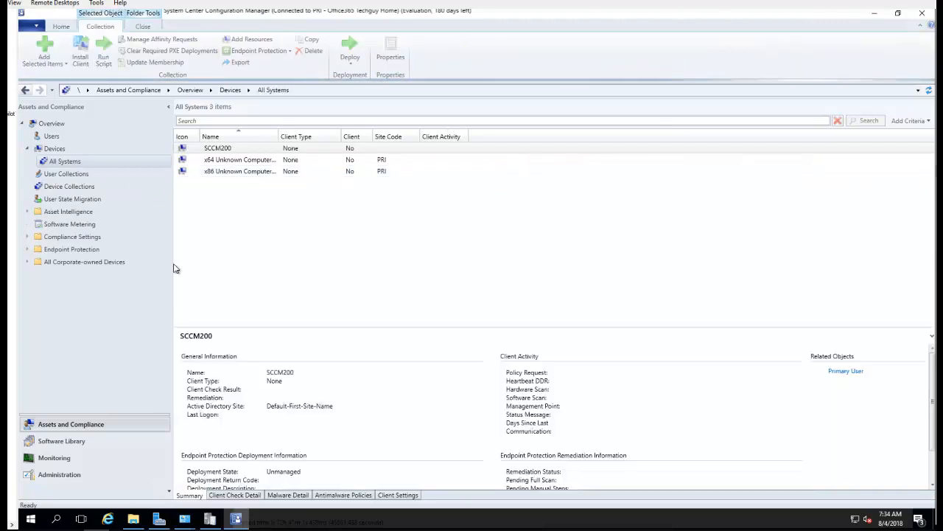